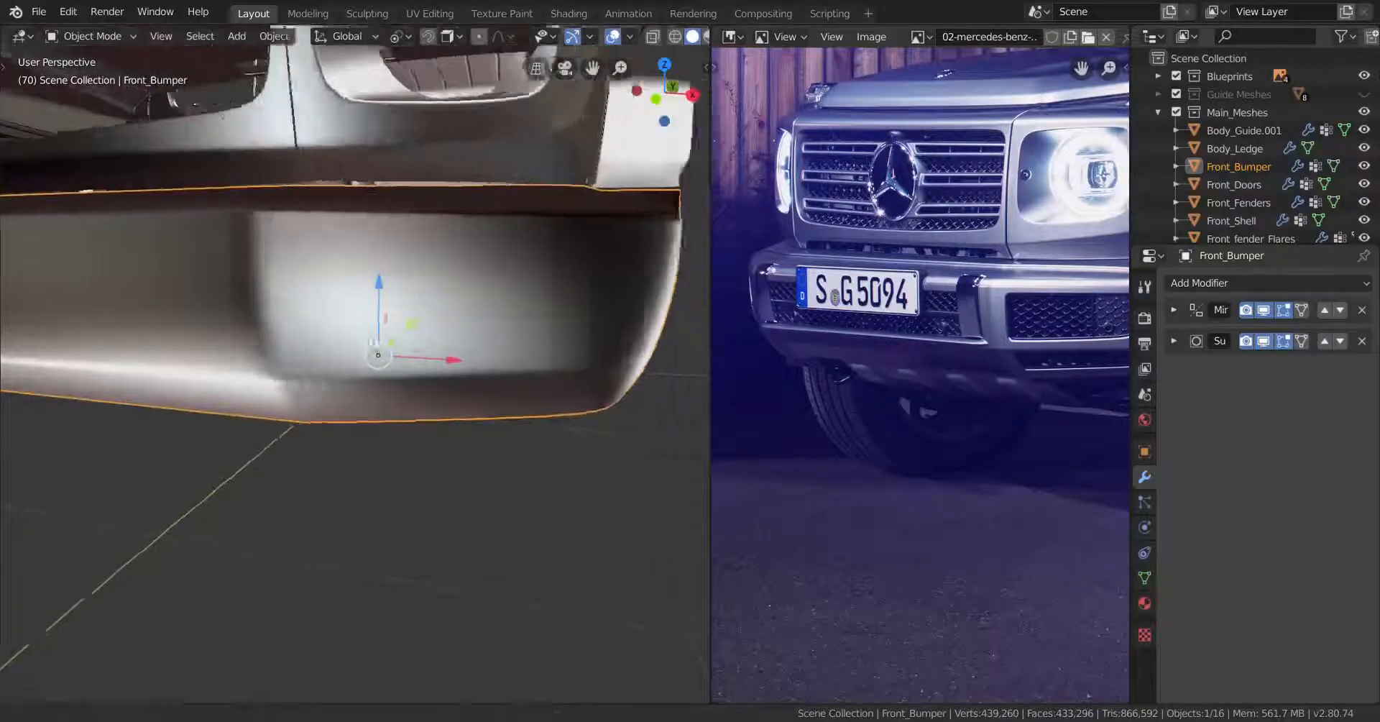
Step: From front ortho view, reshape the bumper's lower side corner along a picked vertex path
key(KP_1)
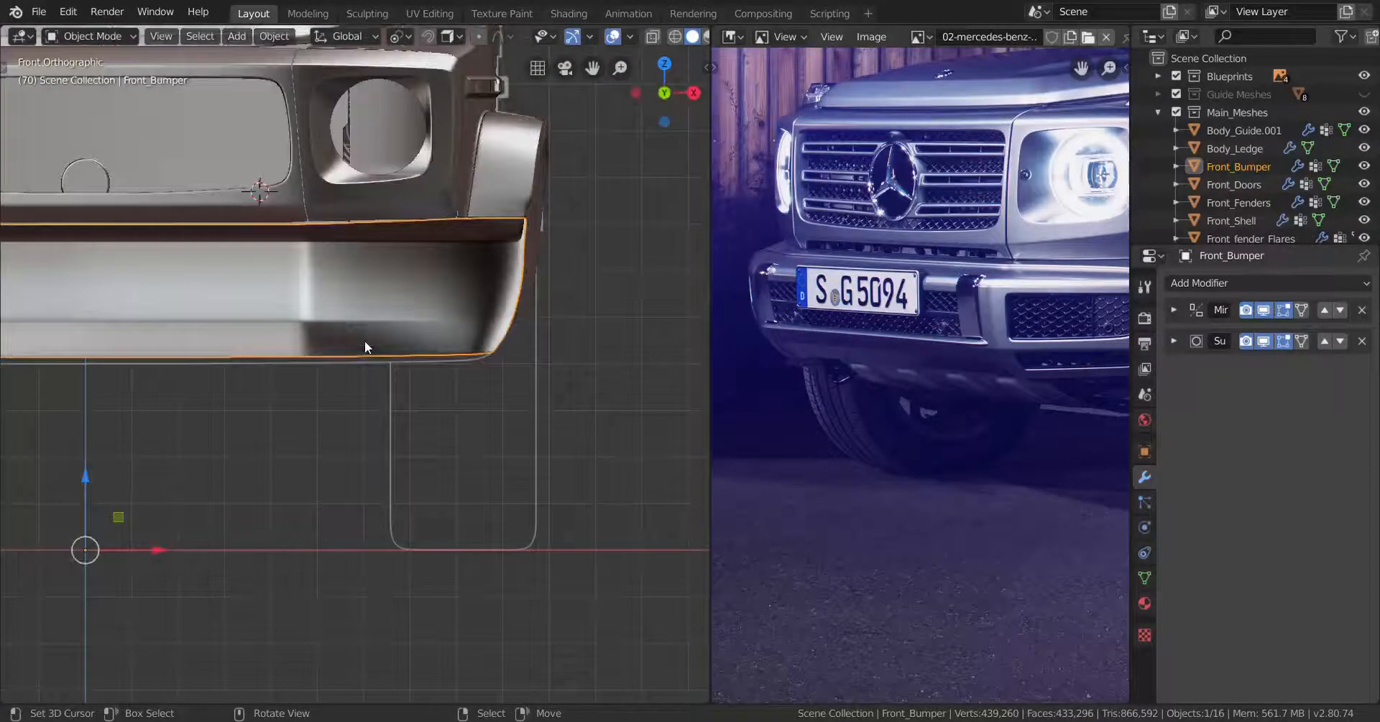
key(Tab)
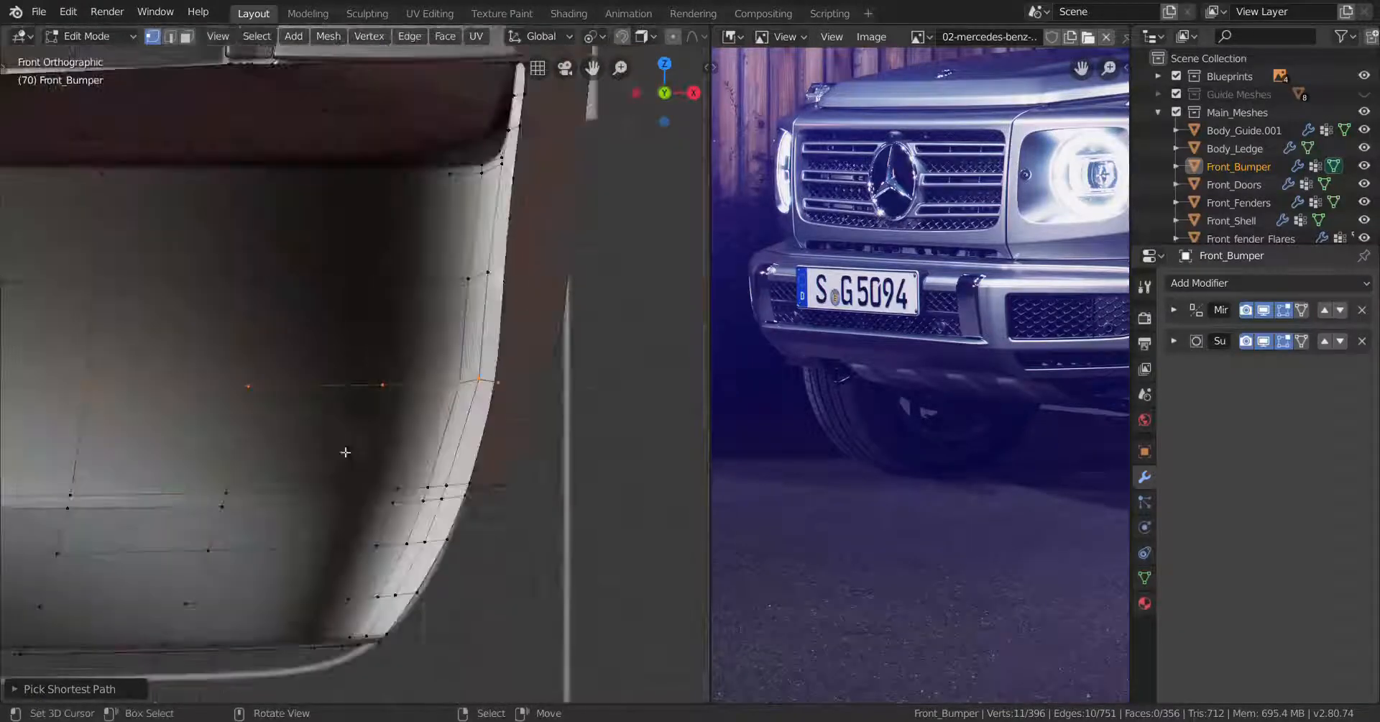
key(s)
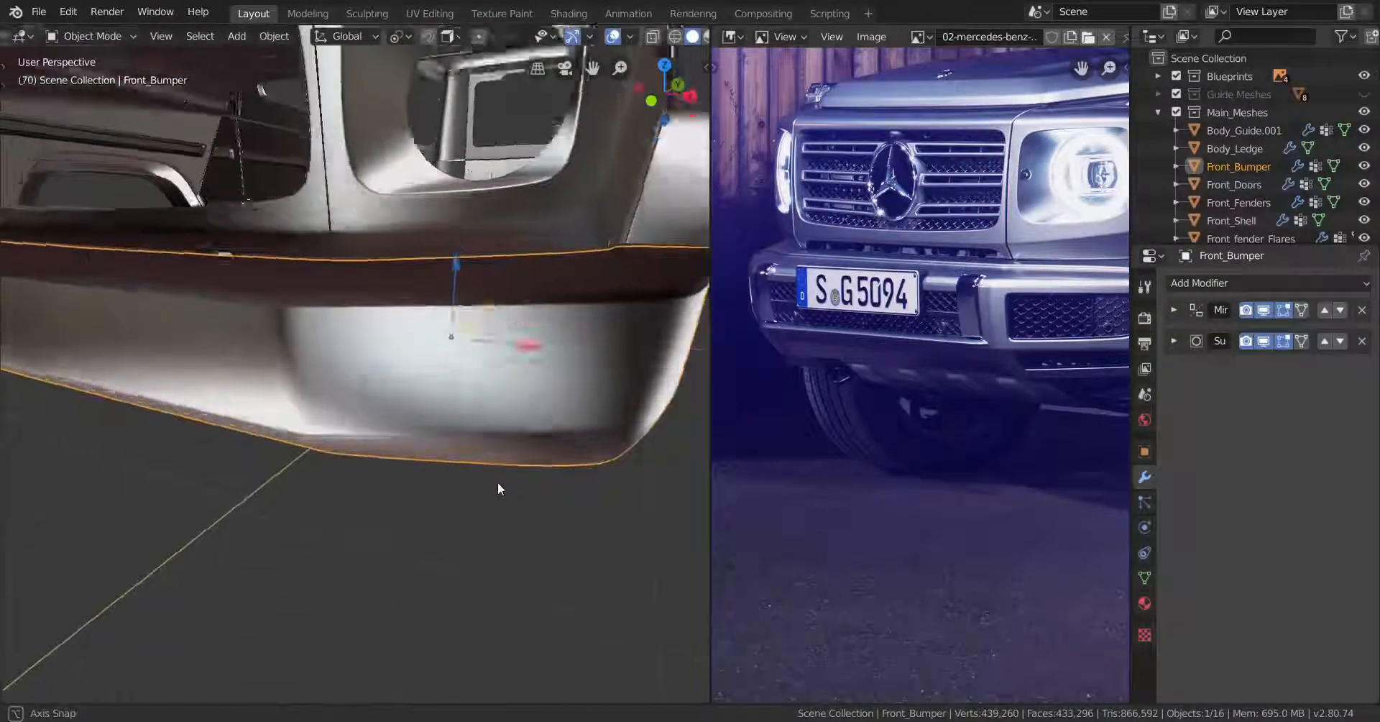
Step: Merge two inner top-edge vertices of the bumper using Merge At Last
key(Tab)
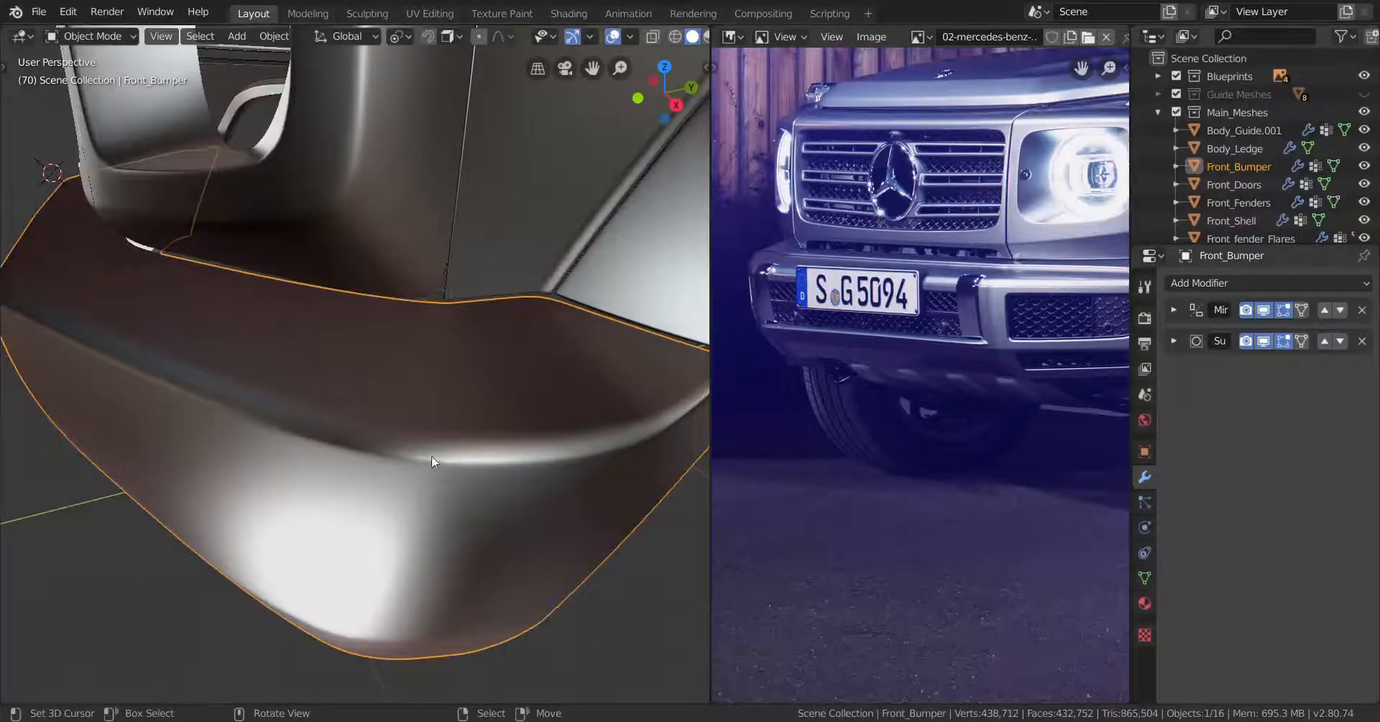
key(Tab)
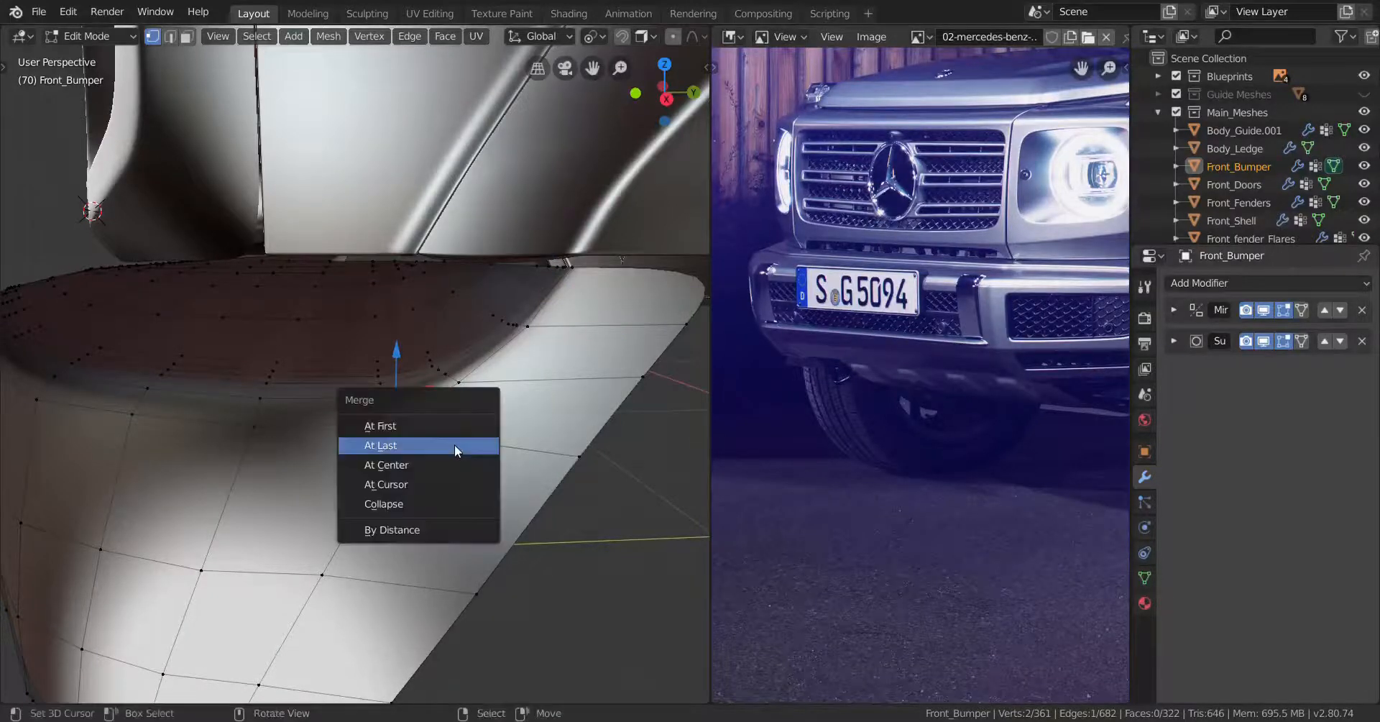
click(383, 445)
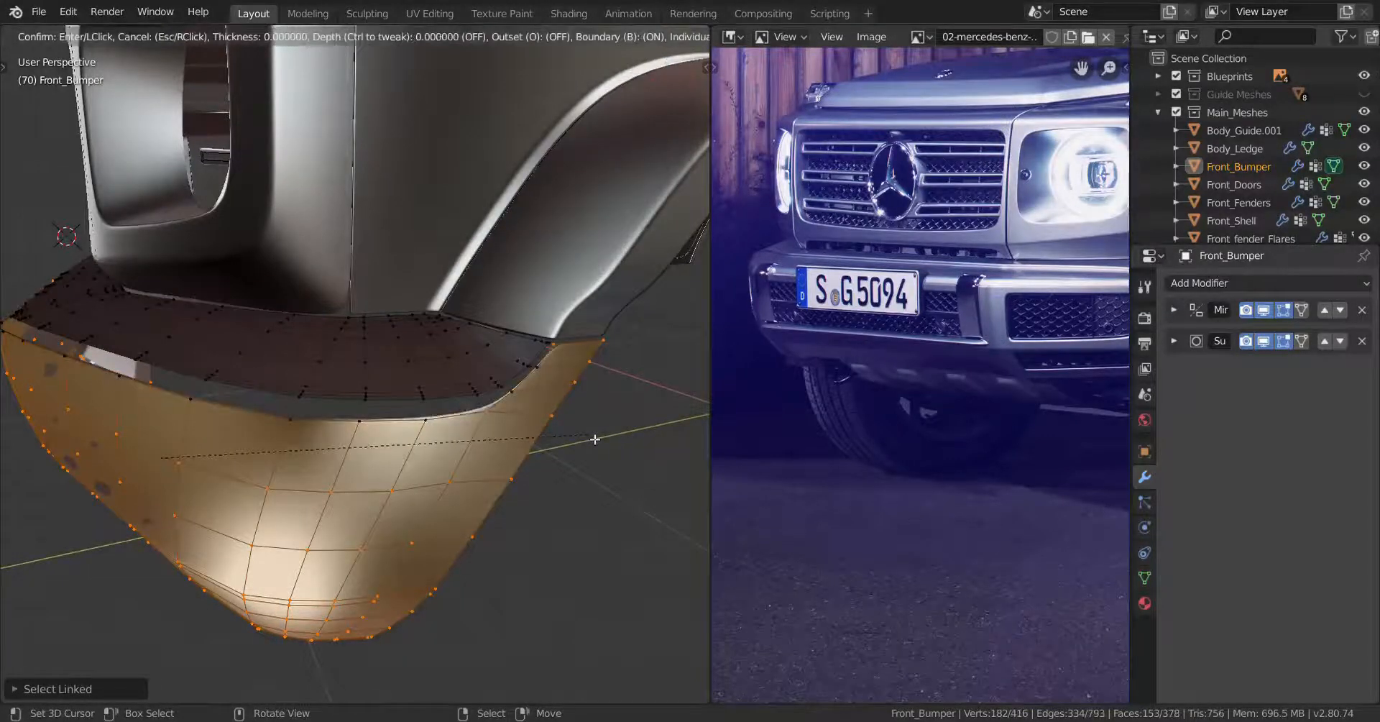
Step: Inset the bumper's linked lower faces to add a creased border loop
click(595, 440)
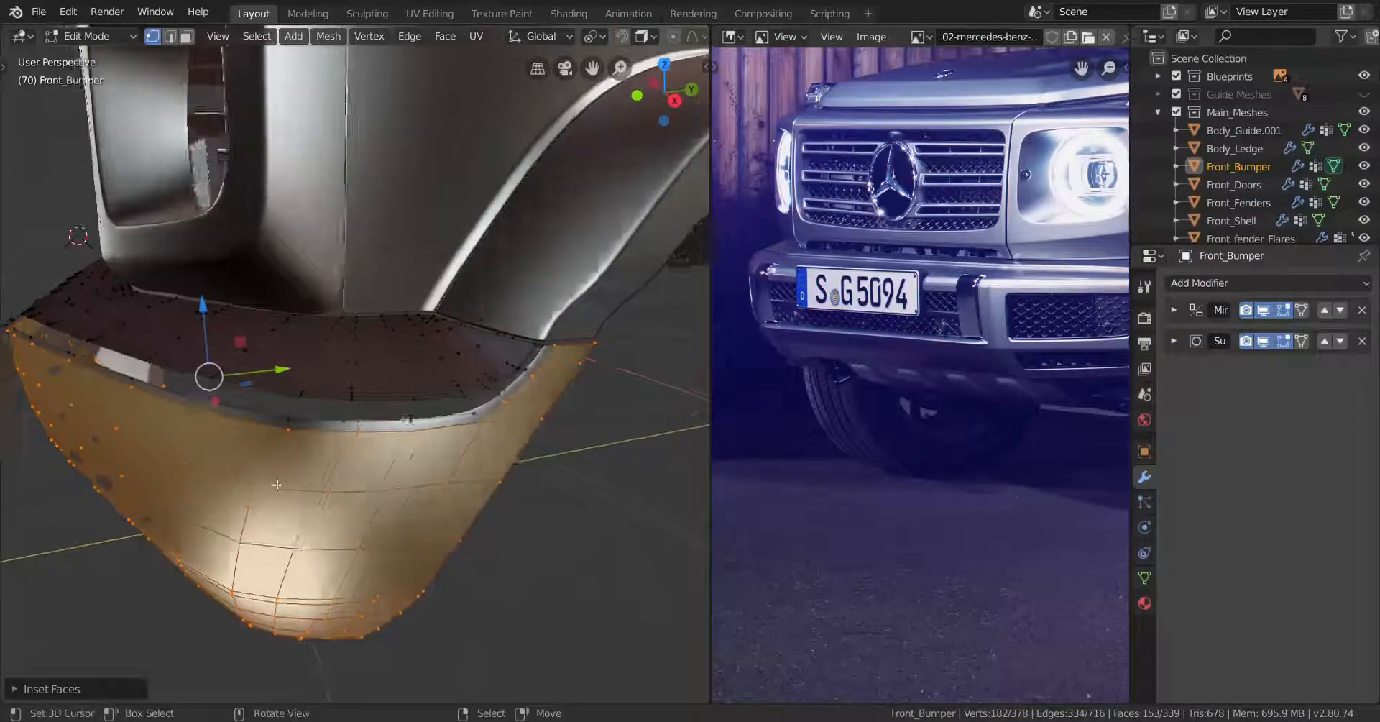
key(i)
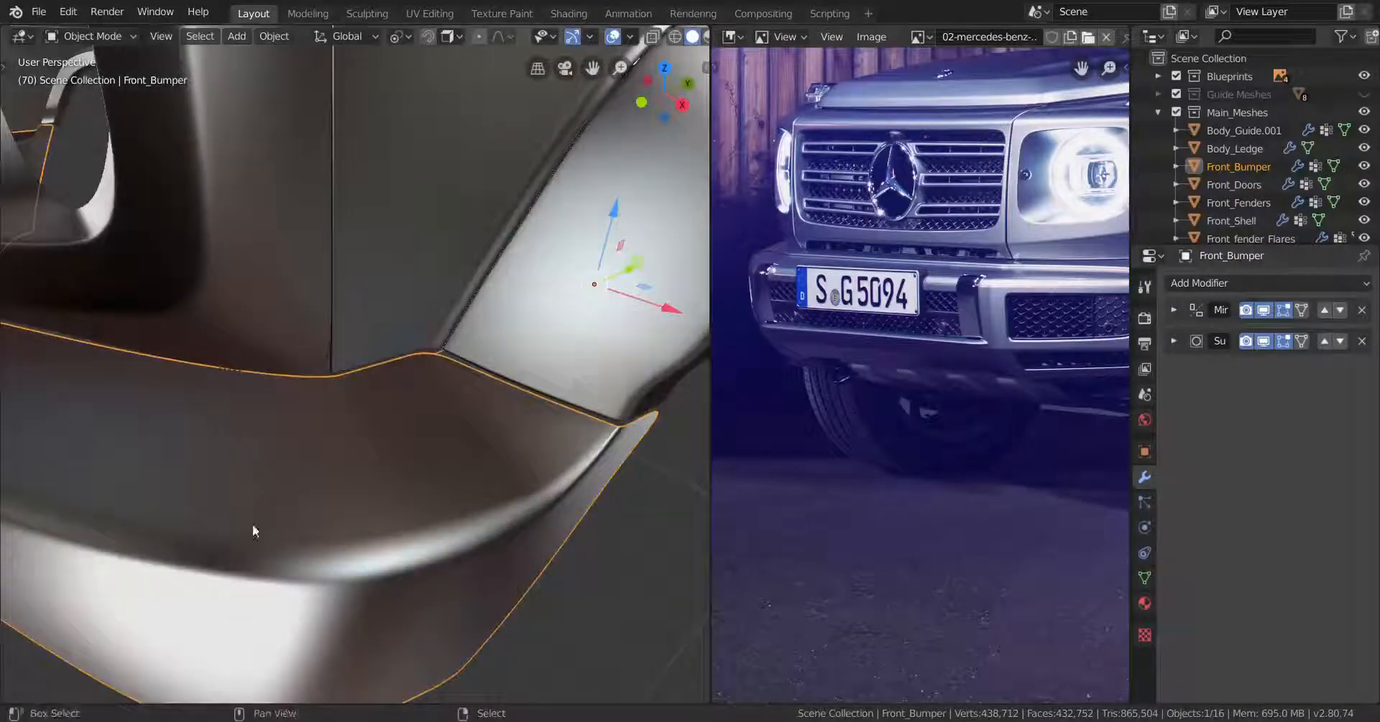
Step: Scale the bumper's side corner vertices, then orbit around and below to check the curve
key(Tab)
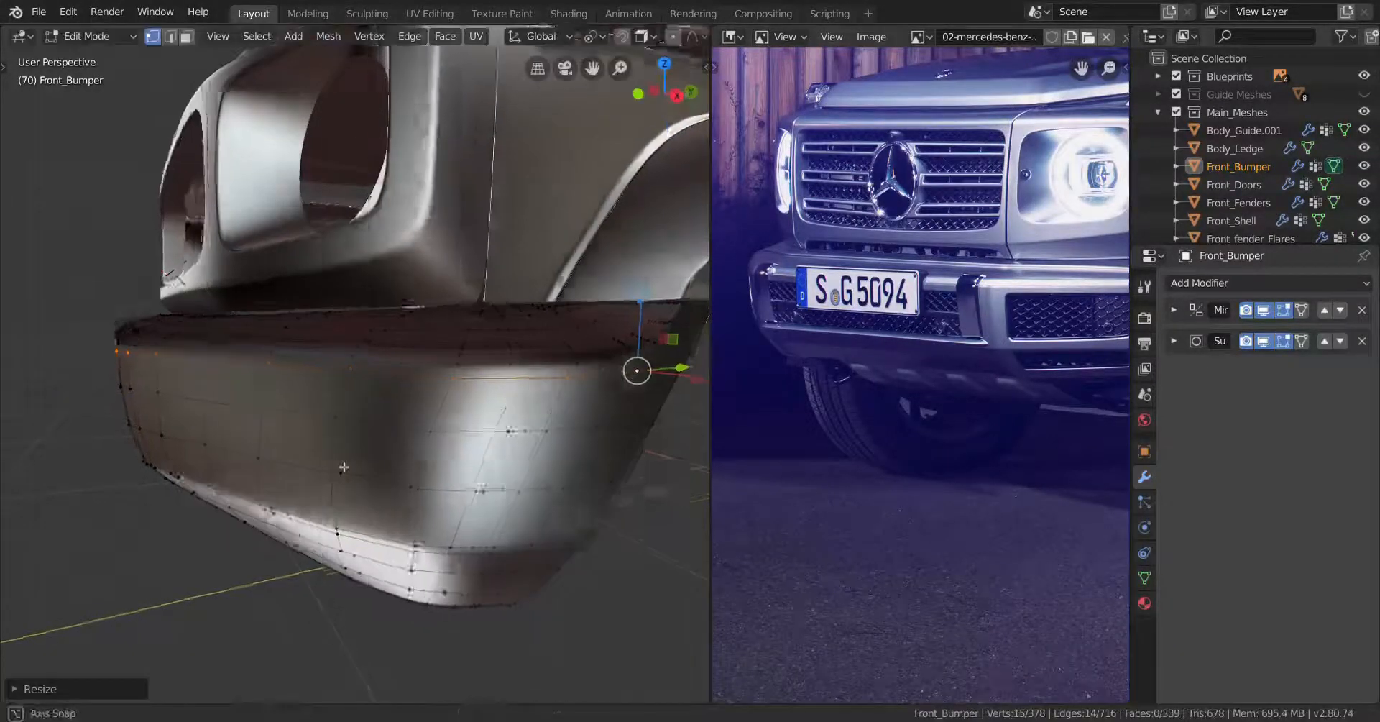
key(Tab)
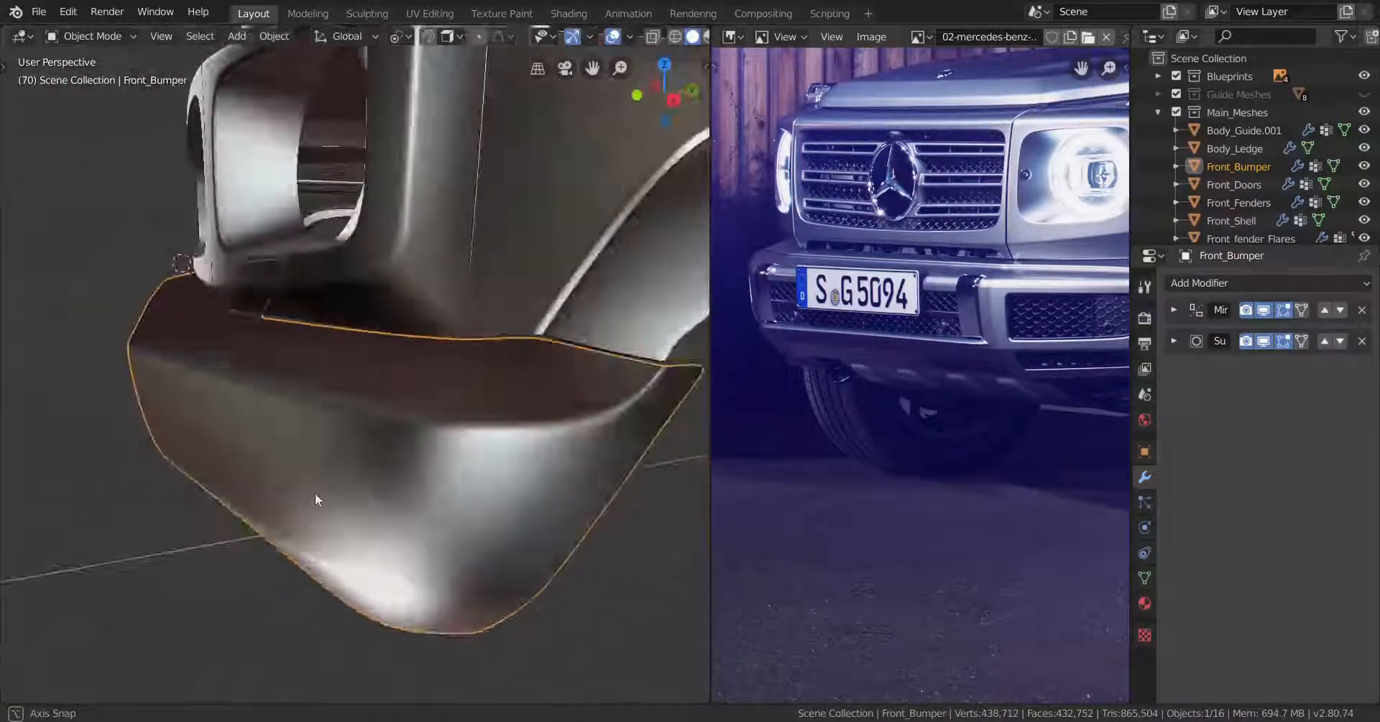
drag(317, 499, 643, 420)
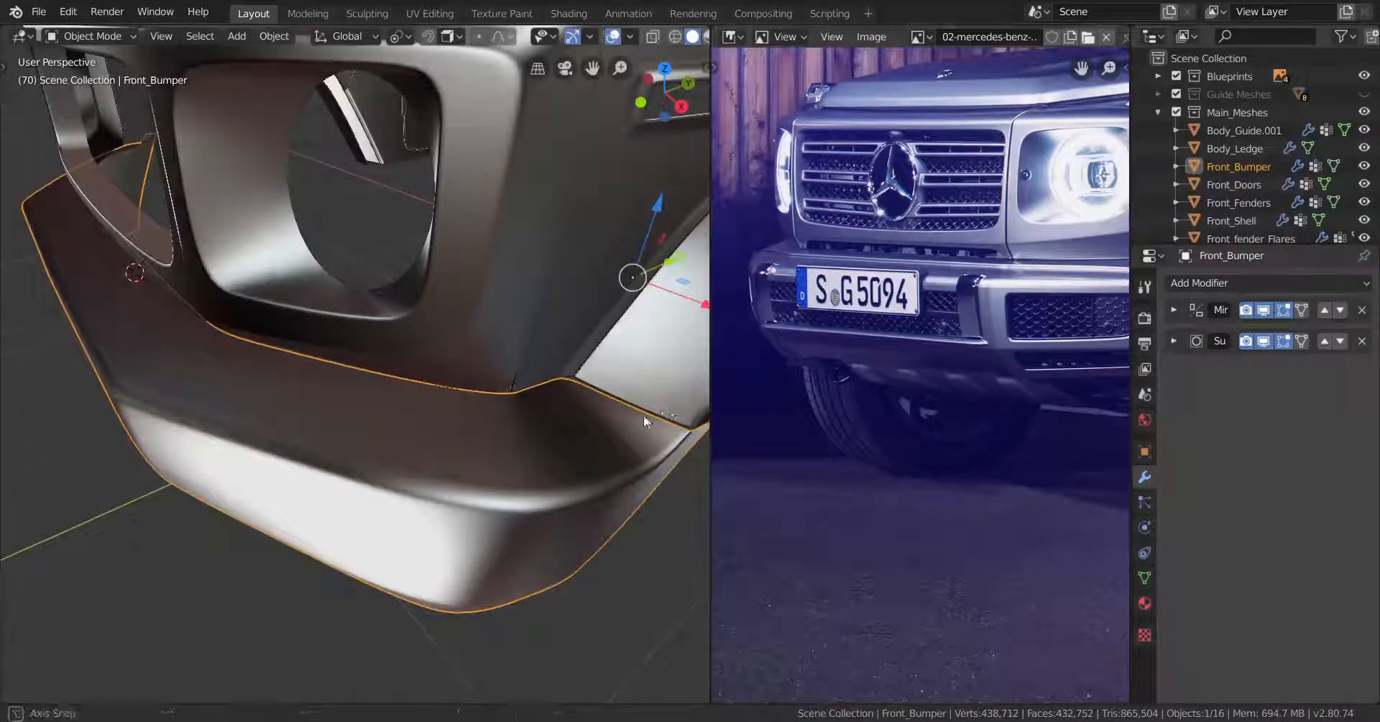
key(Tab)
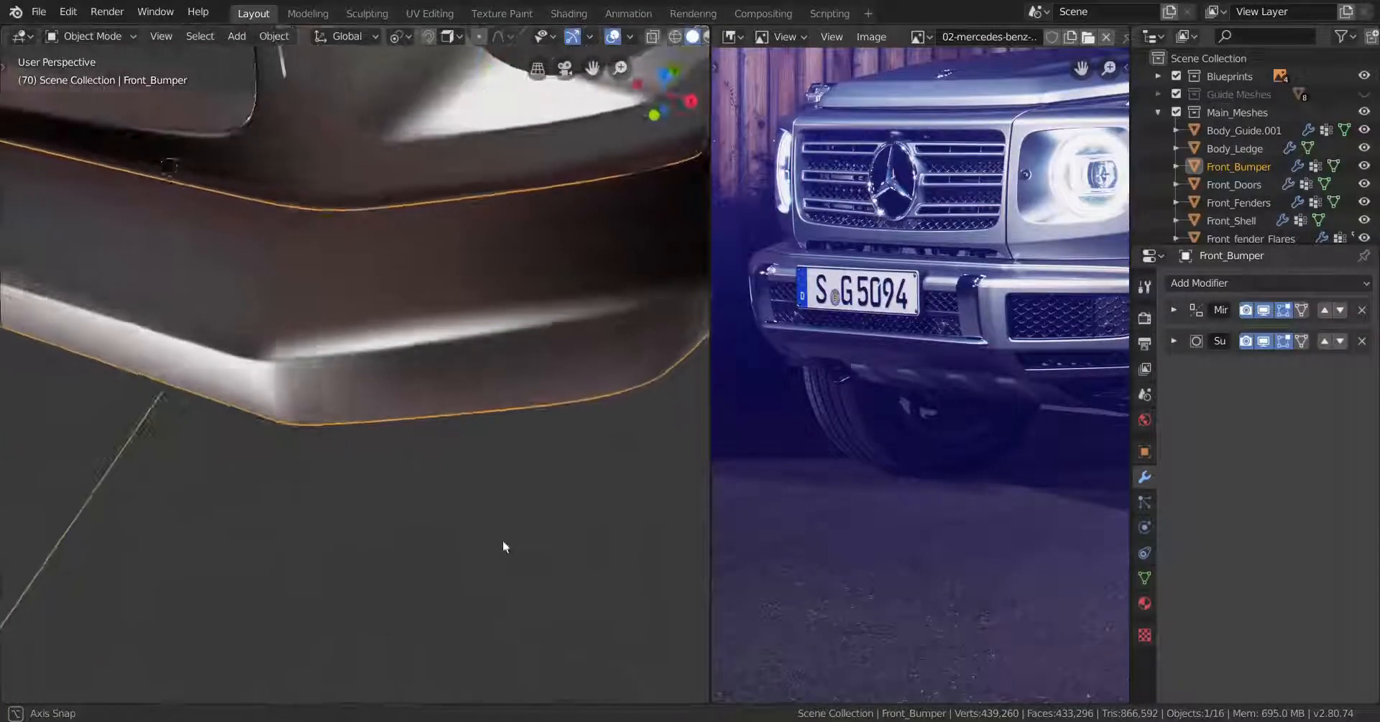
drag(504, 546, 458, 534)
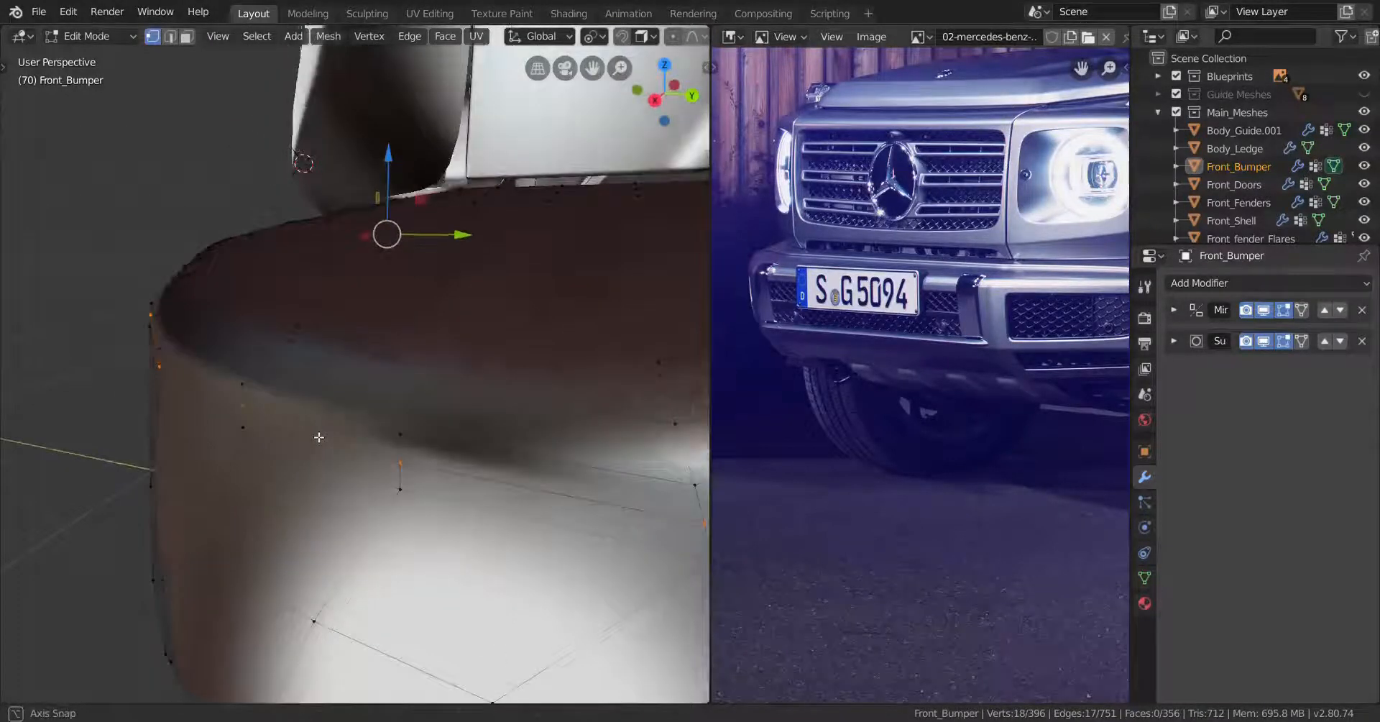
Step: Dissolve the top edge loop and rescale corner vertices along Y to smooth the corner
key(X)
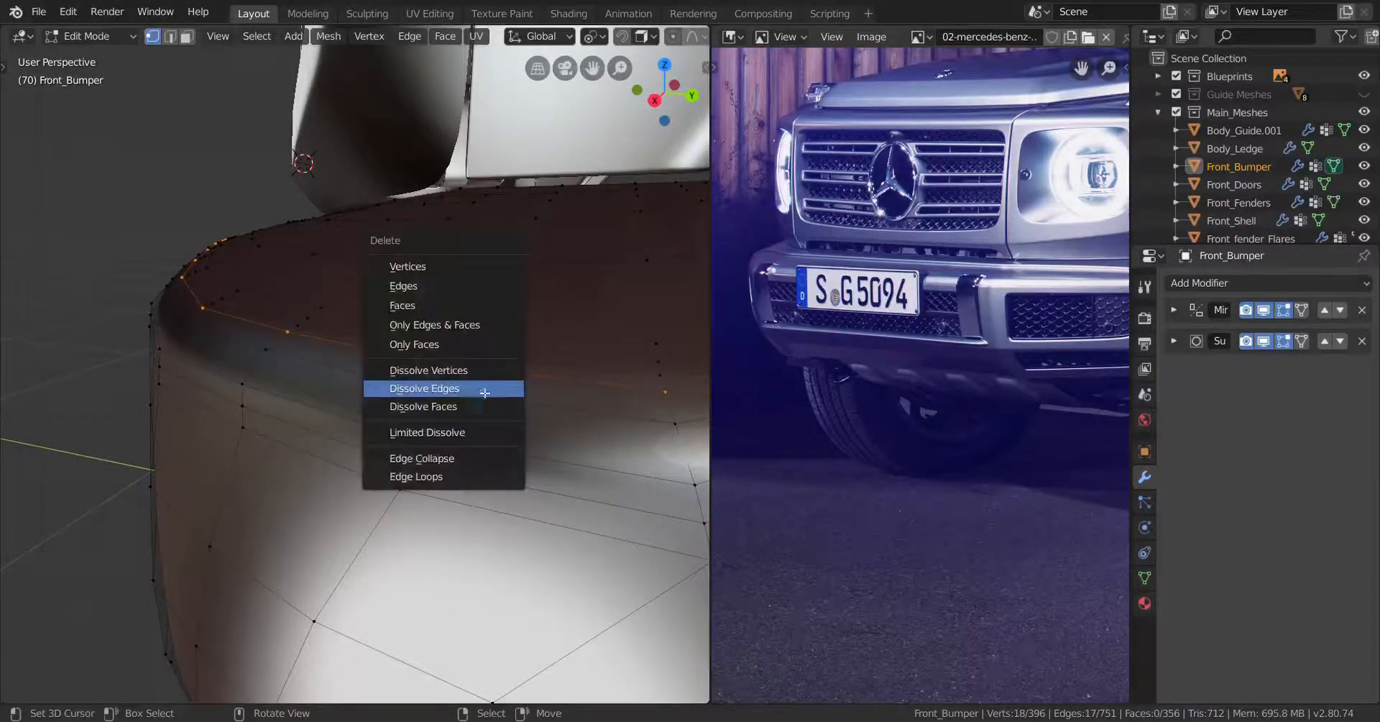
click(424, 388)
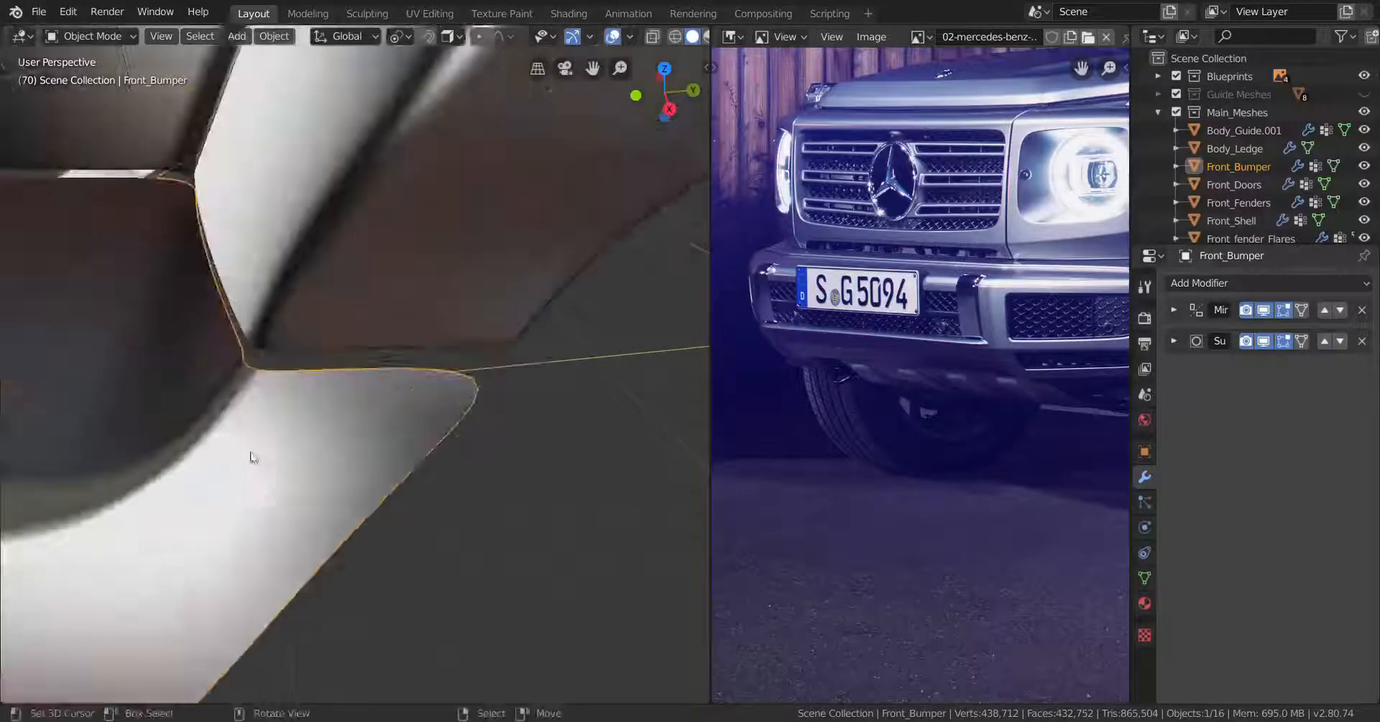
key(Tab)
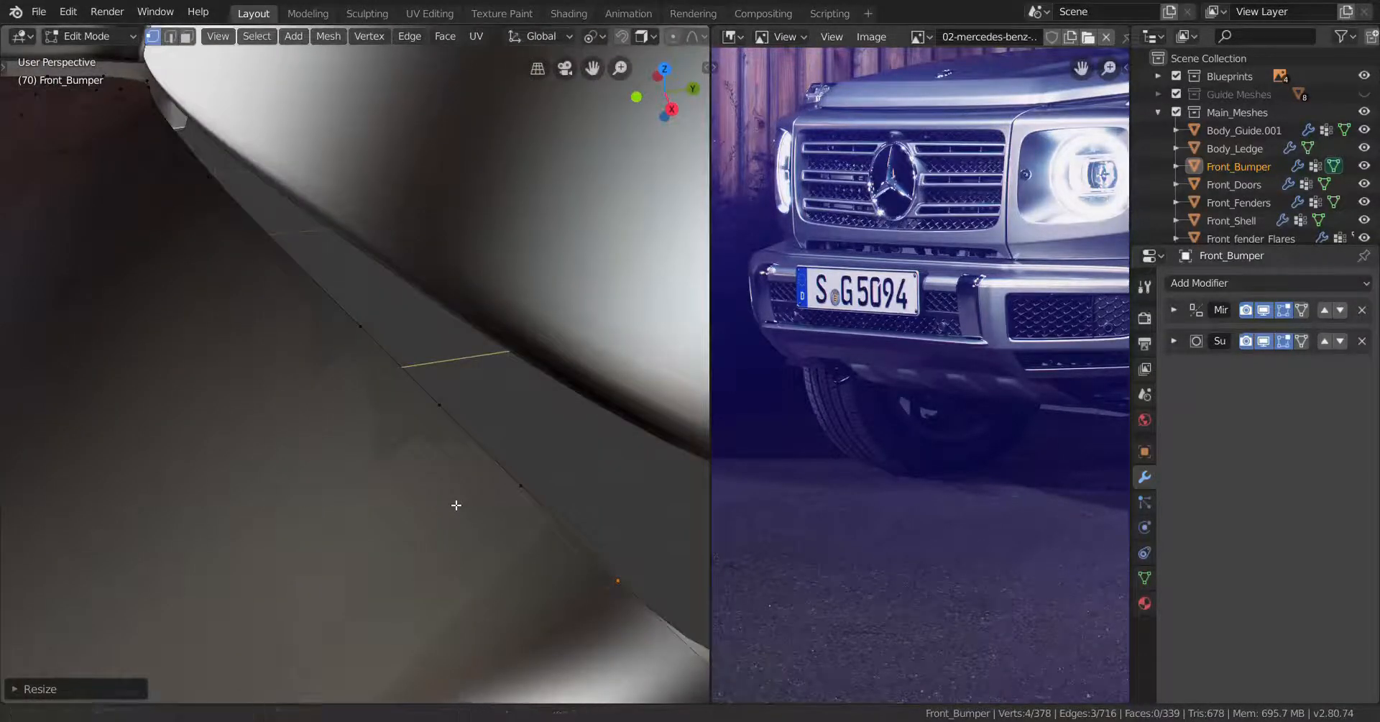
key(s)
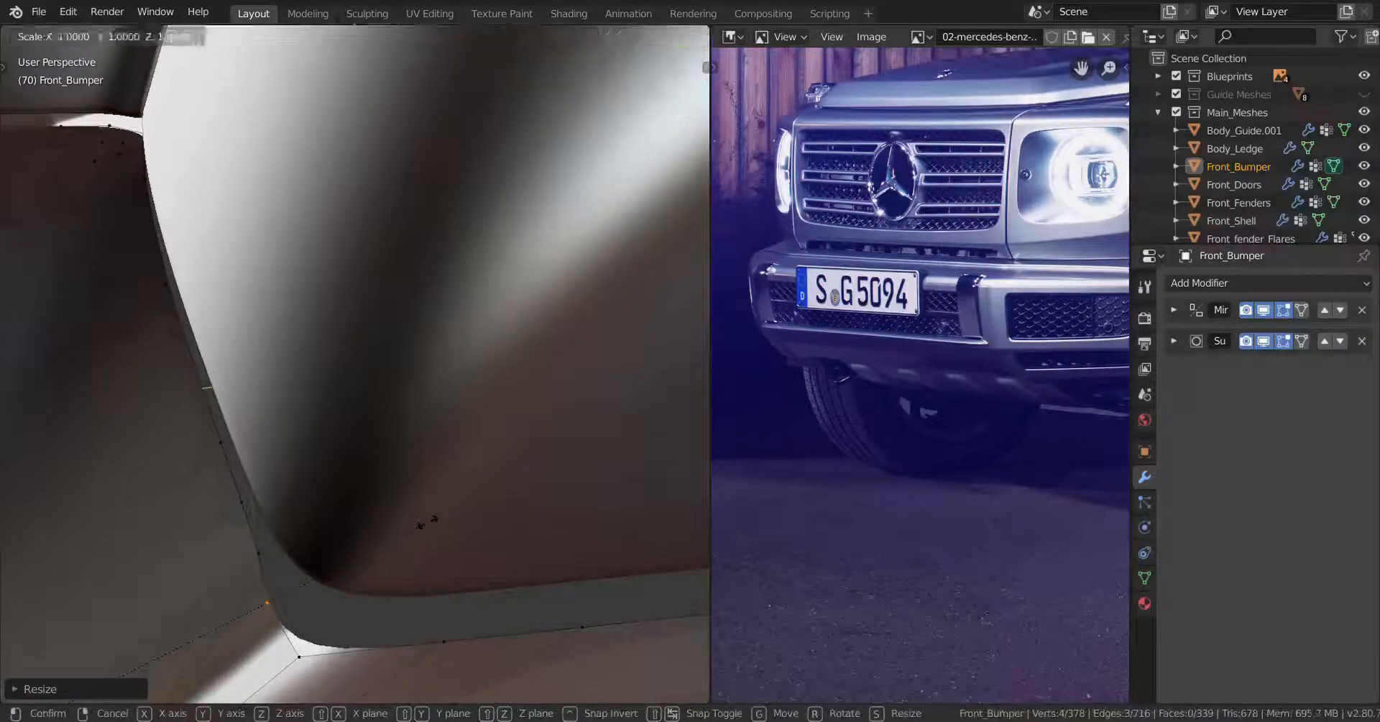
key(Y)
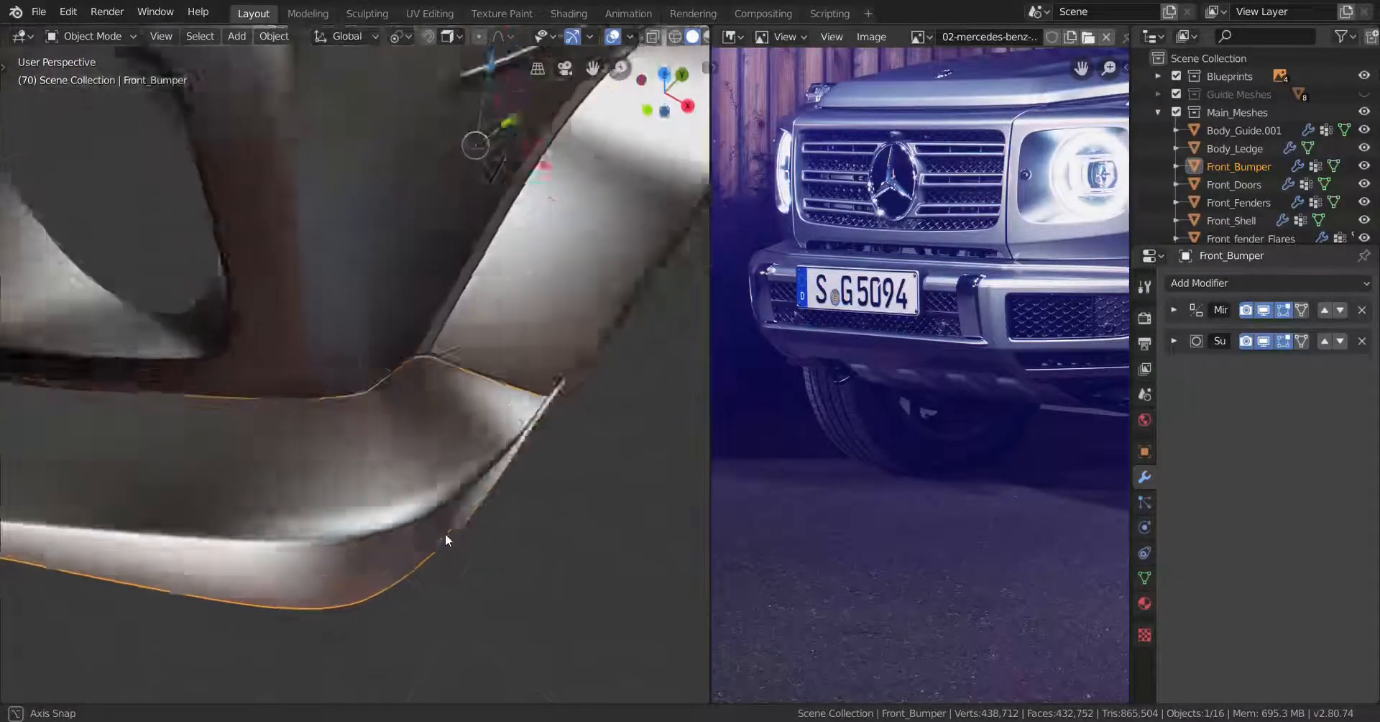
Step: Orbit to view along the bumper's lower corner and enter Edit Mode
drag(446, 540, 424, 623)
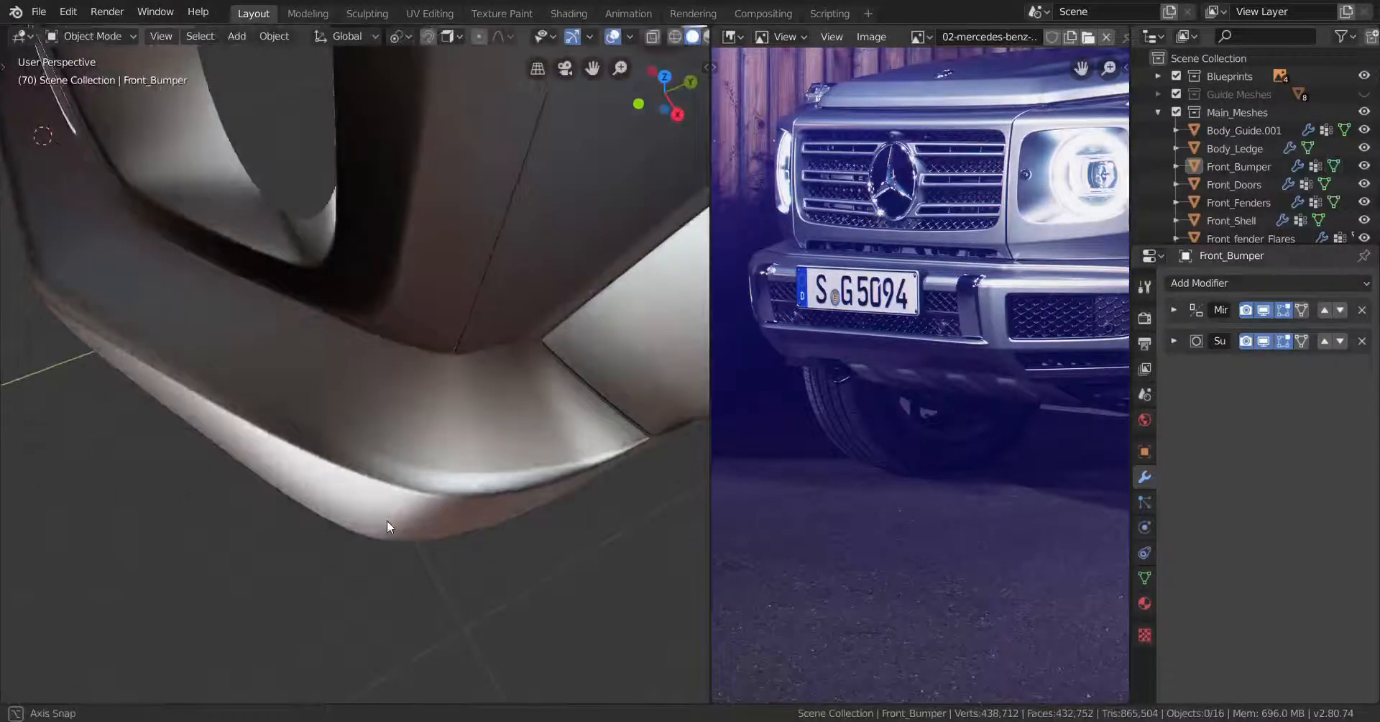
key(Tab)
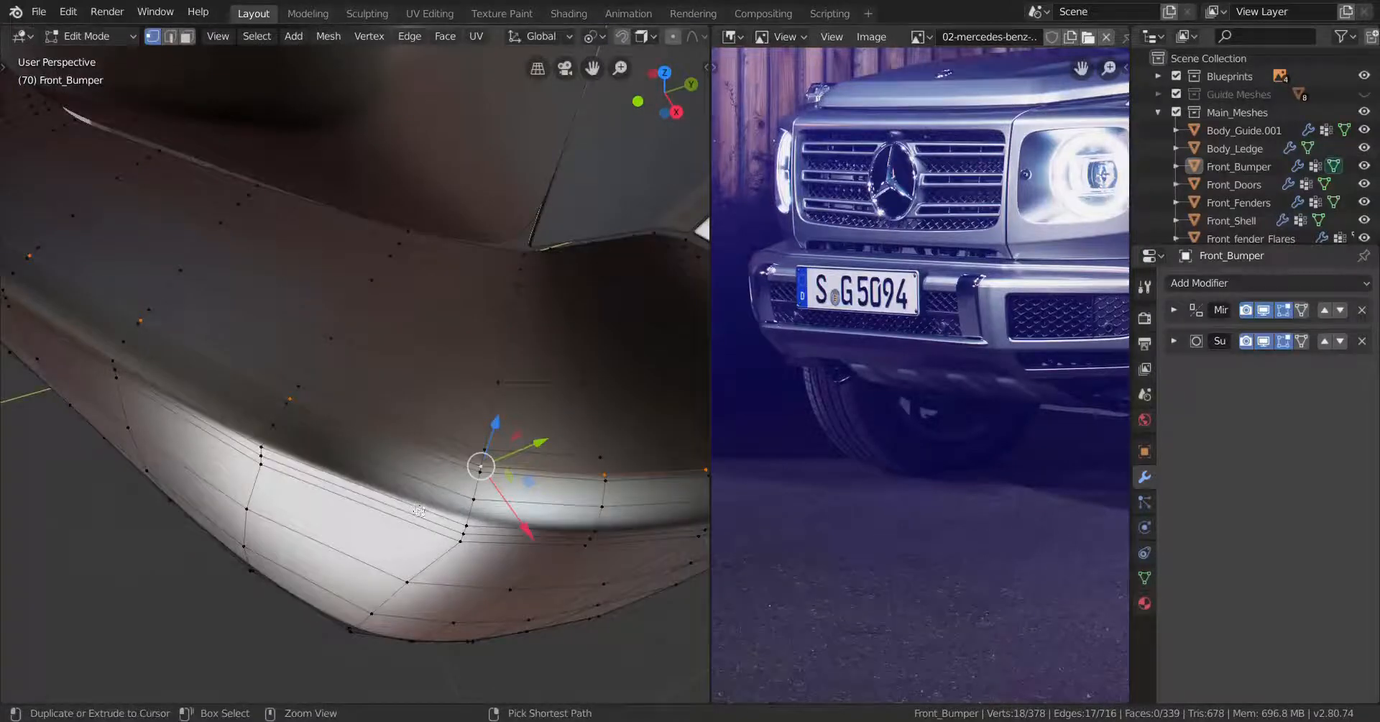